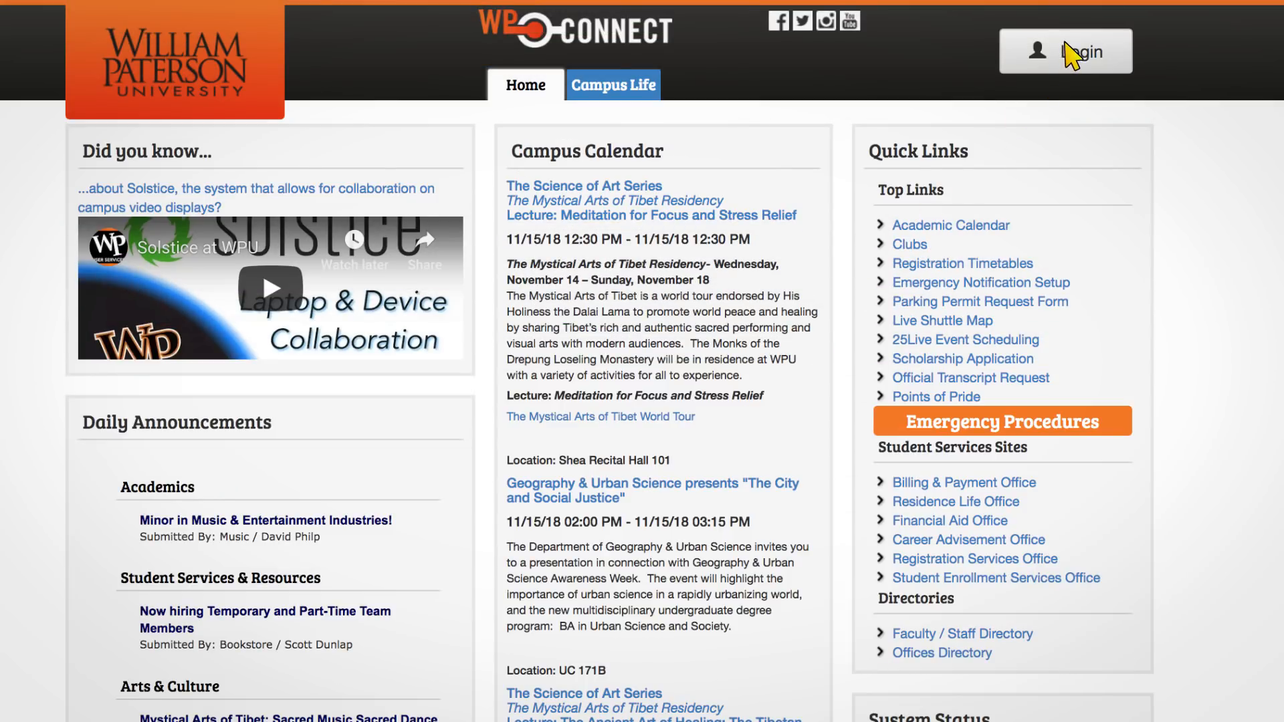
- Sign in to WP Connect with the university username and password to reach the Duo prompt
click(1065, 49)
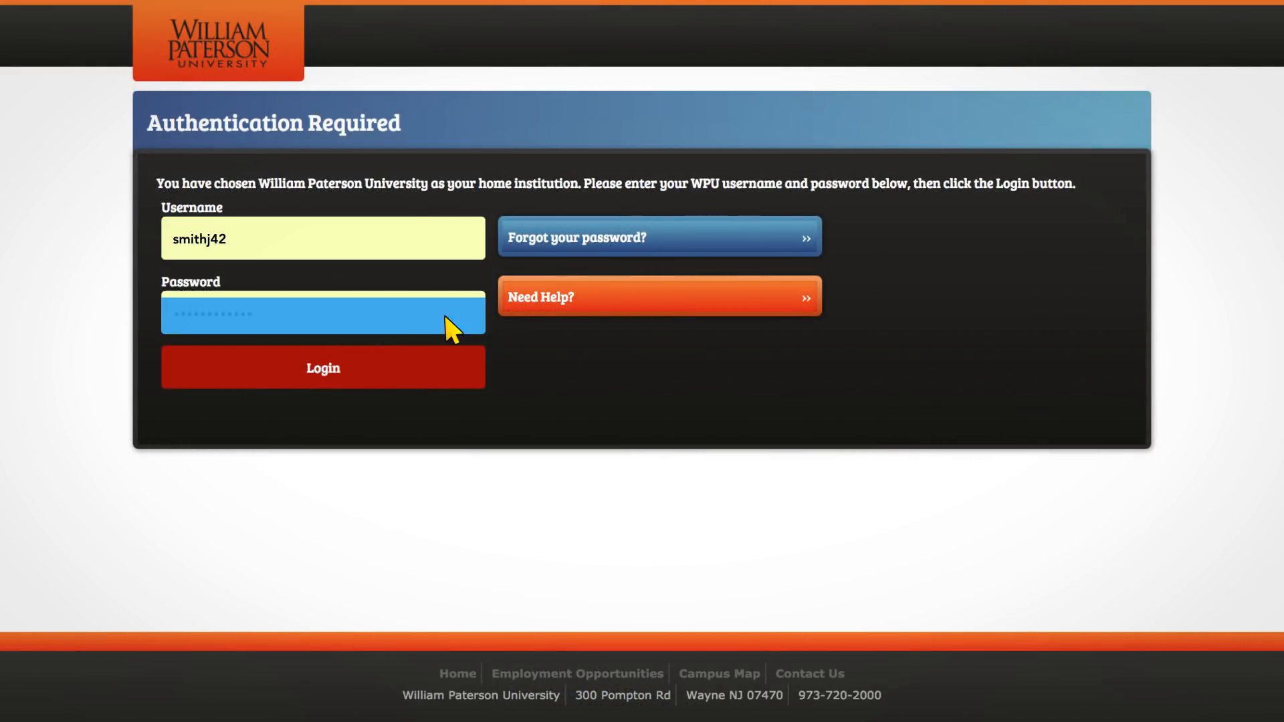
click(322, 367)
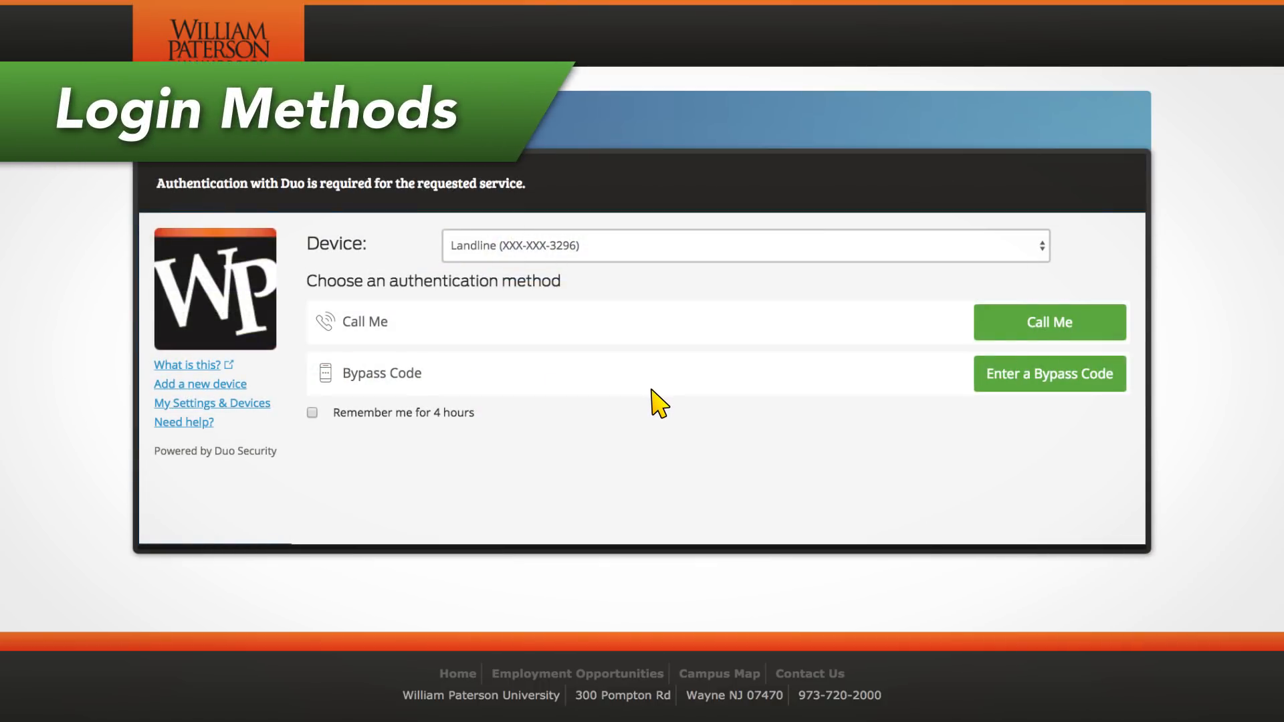
- Choose the Android phone (XXX-XXX-1444) as the Duo device and remember the login for 4 hours
click(742, 246)
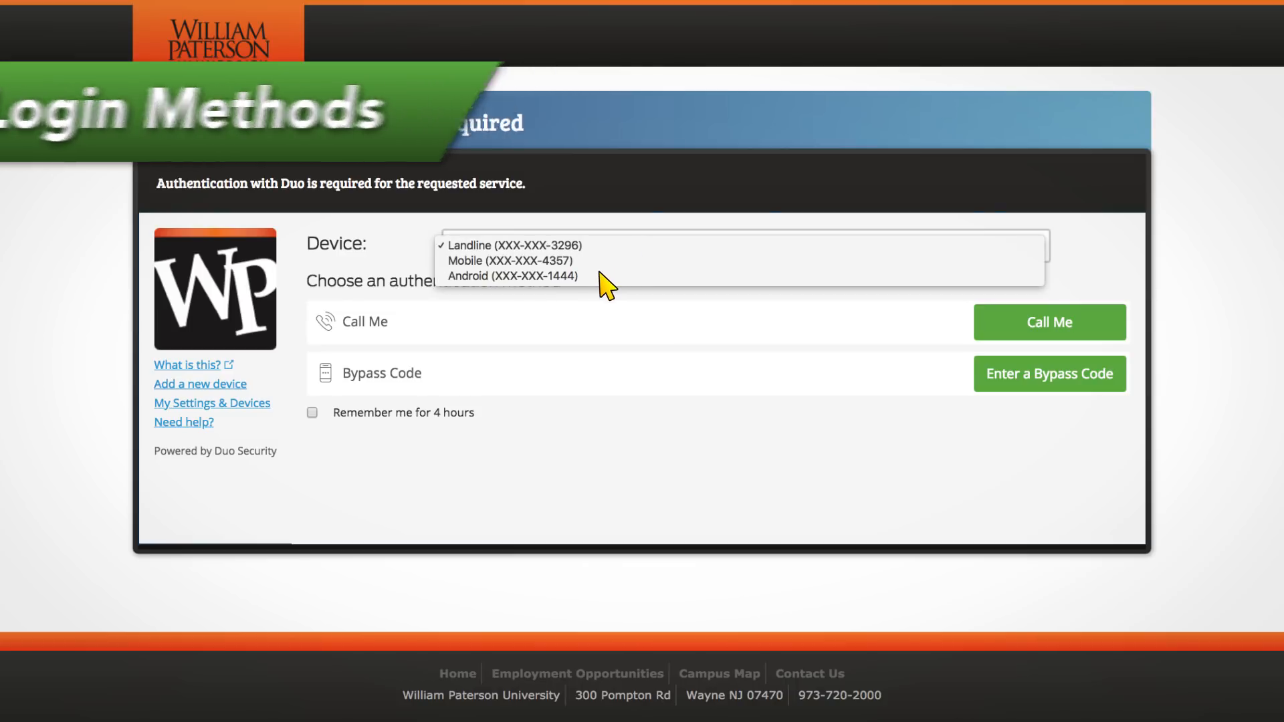
click(511, 275)
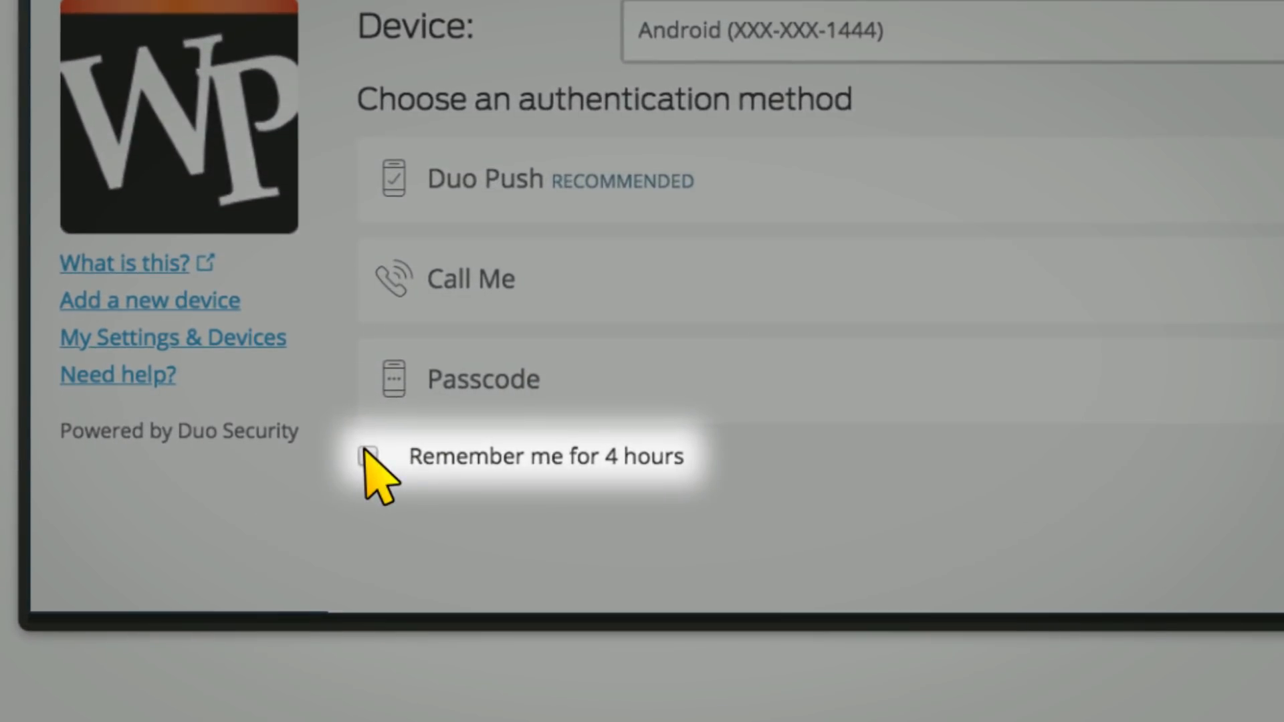
click(373, 456)
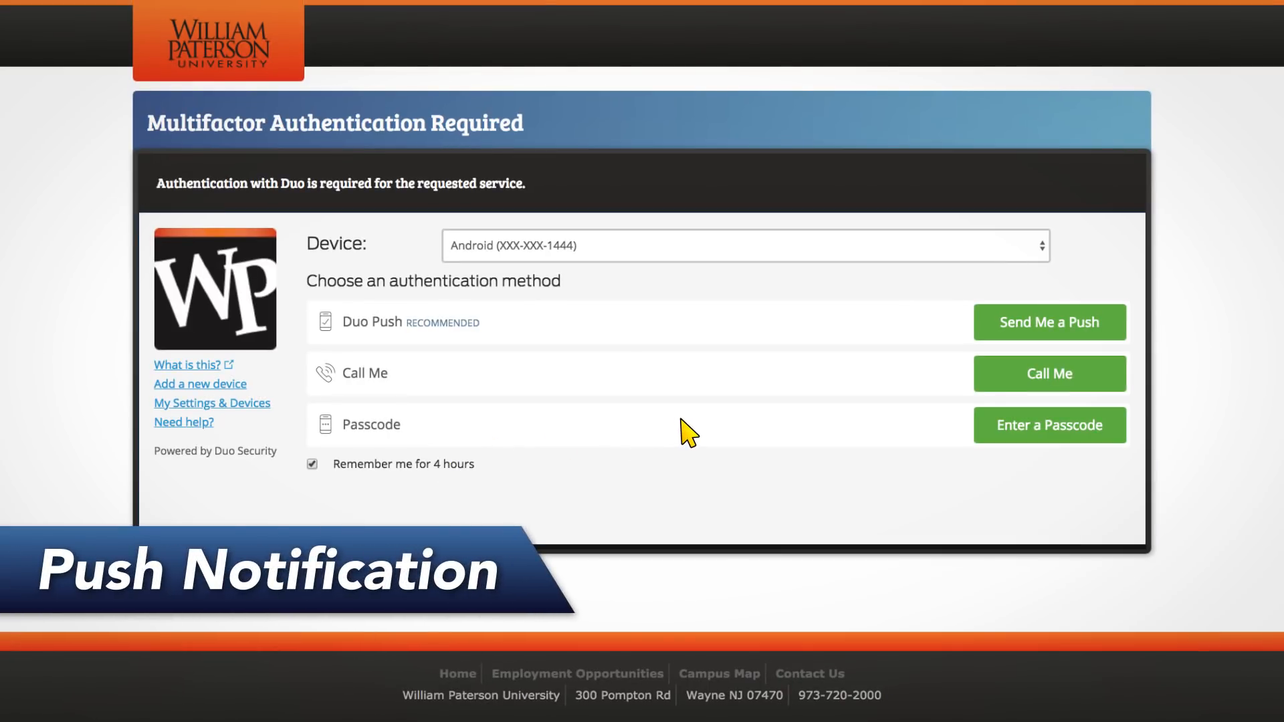
mouse_move(1050, 327)
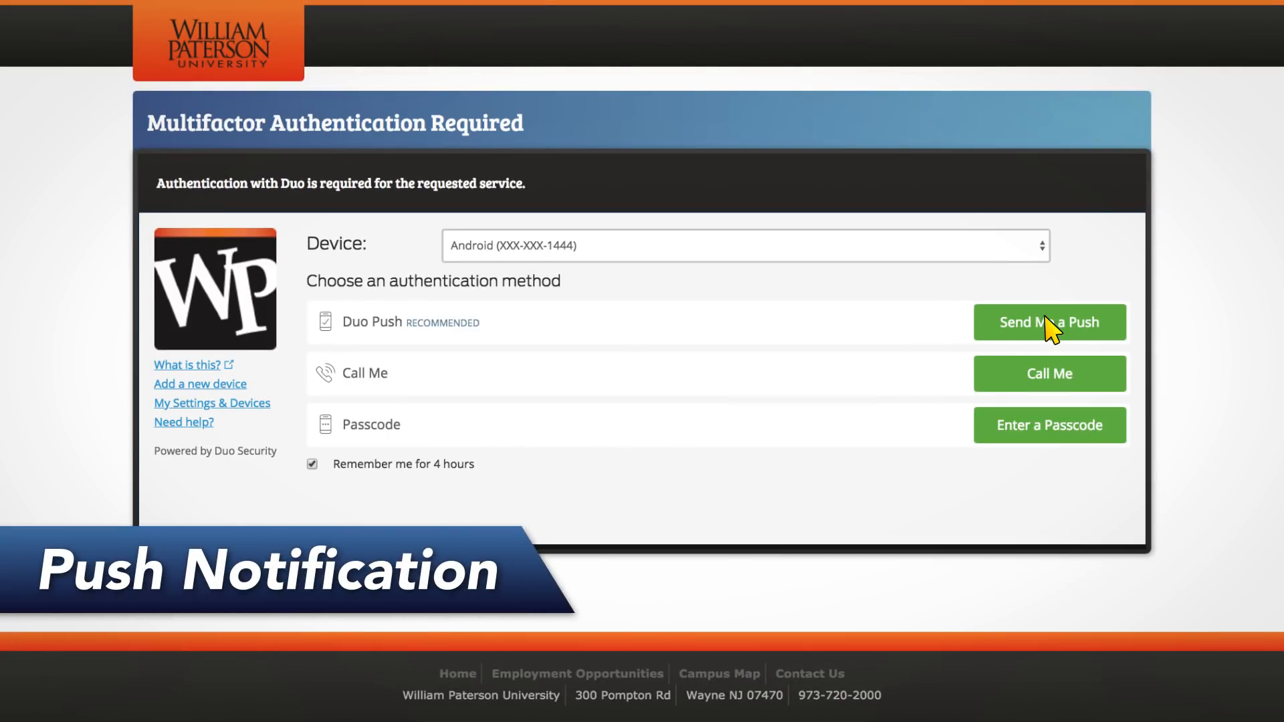
- Send a Duo push to the Android phone and approve the login request there
click(1048, 322)
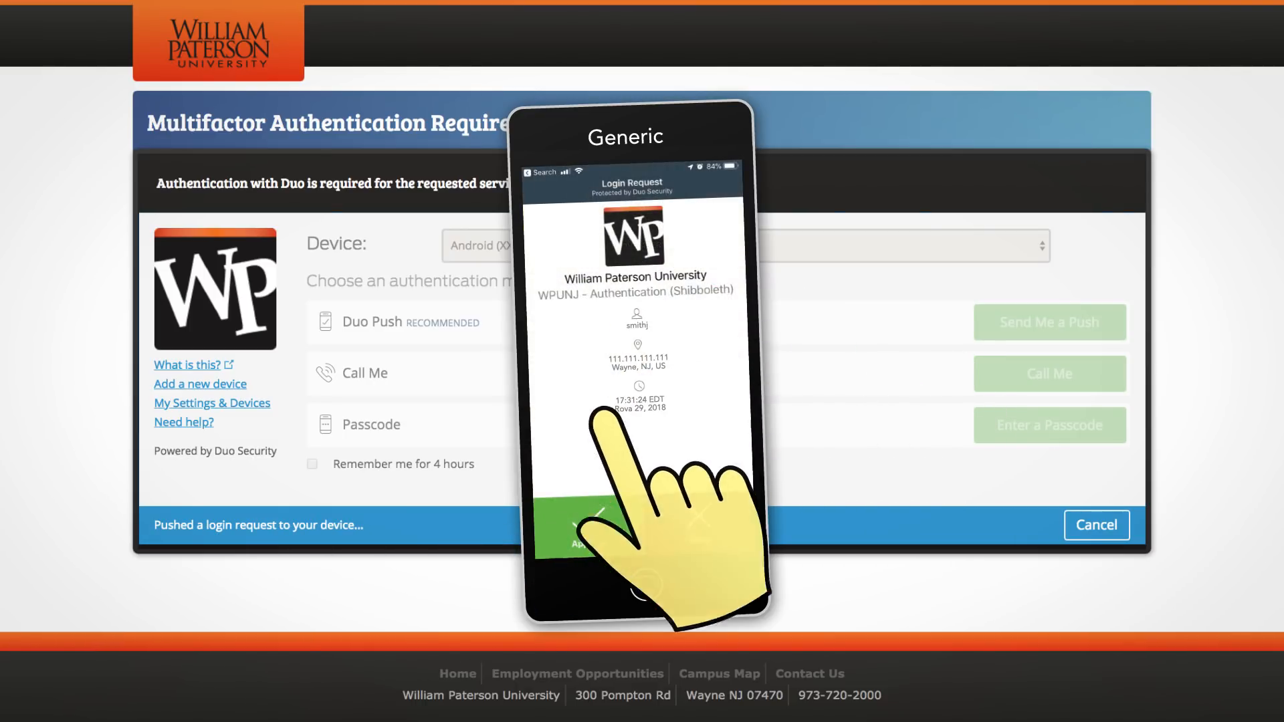
click(598, 524)
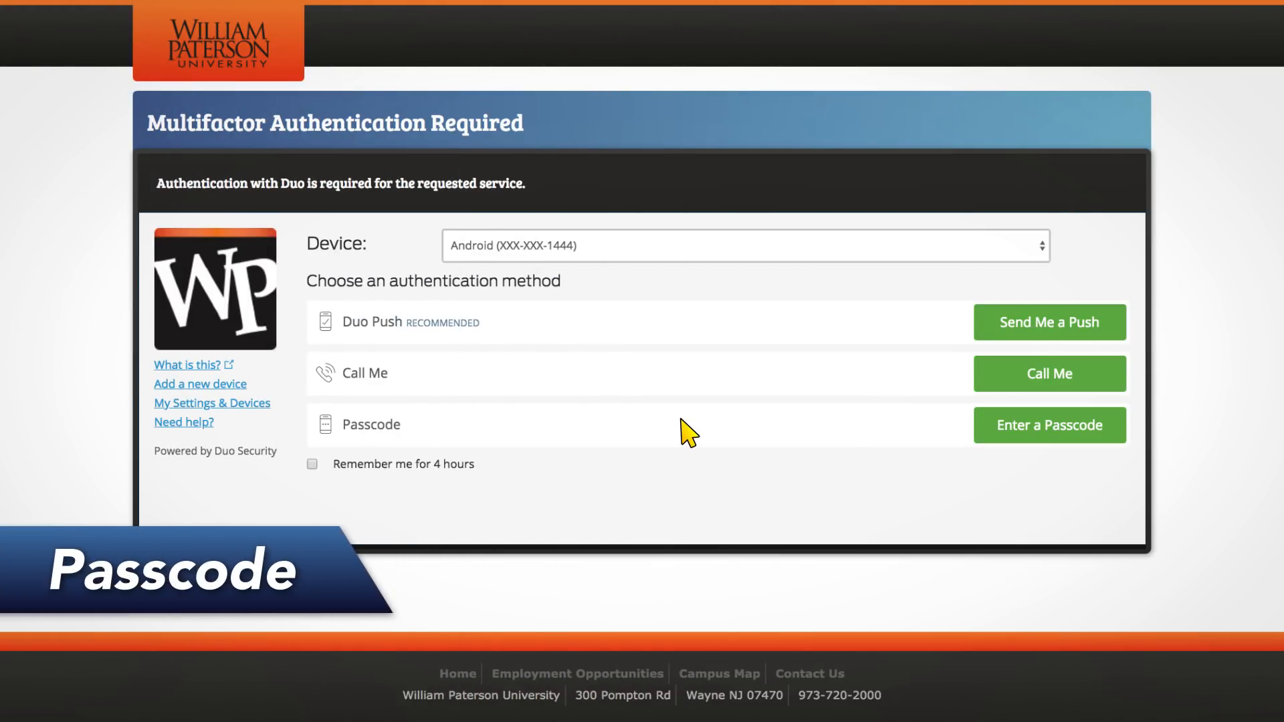
click(1049, 425)
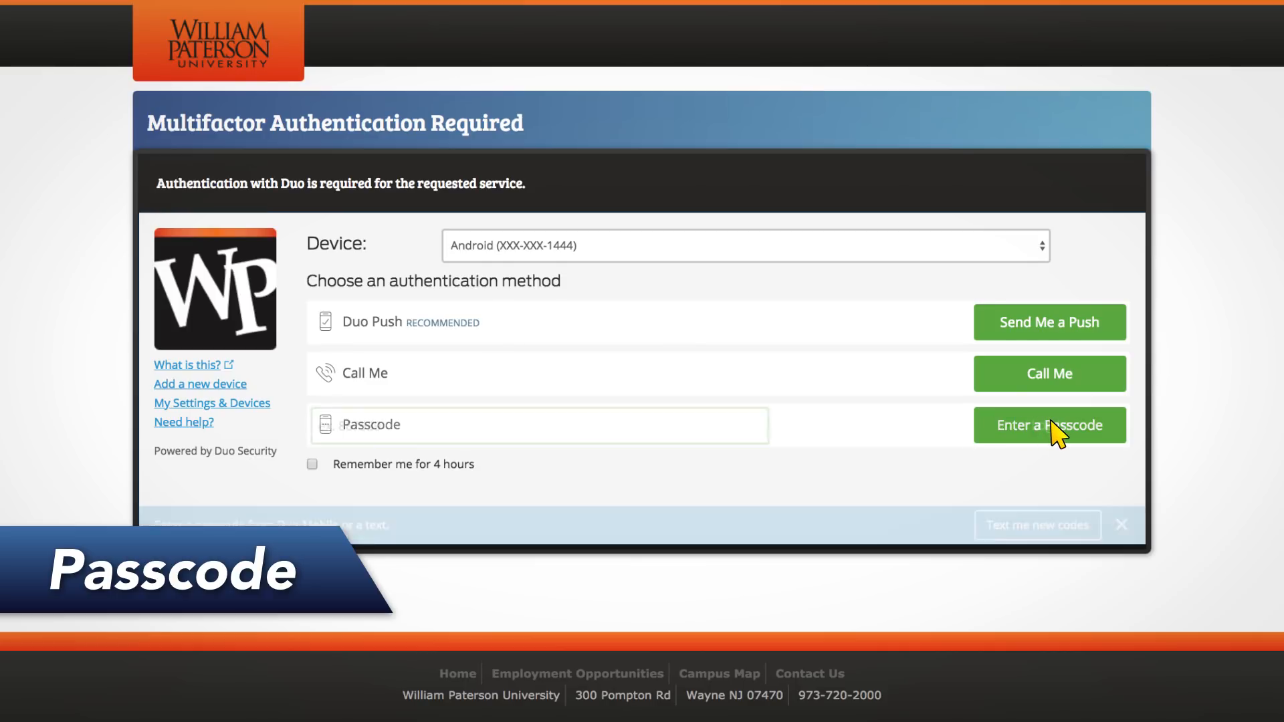
click(1049, 426)
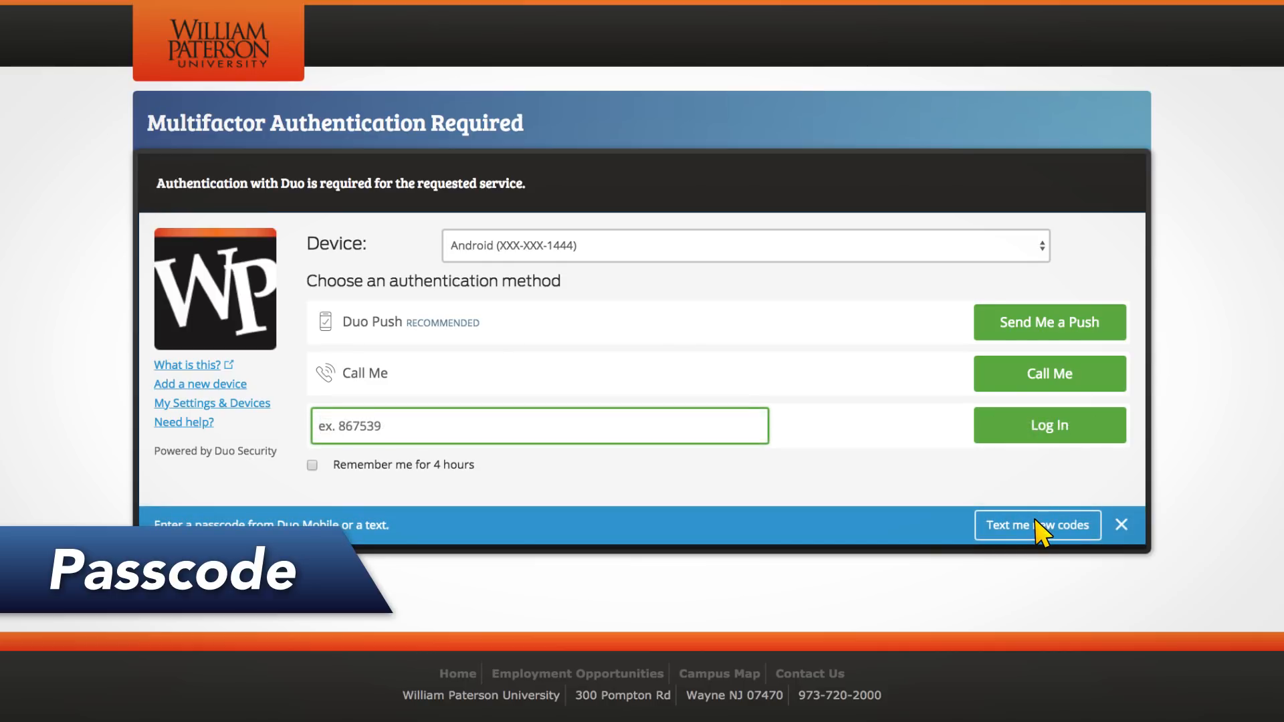
click(1036, 524)
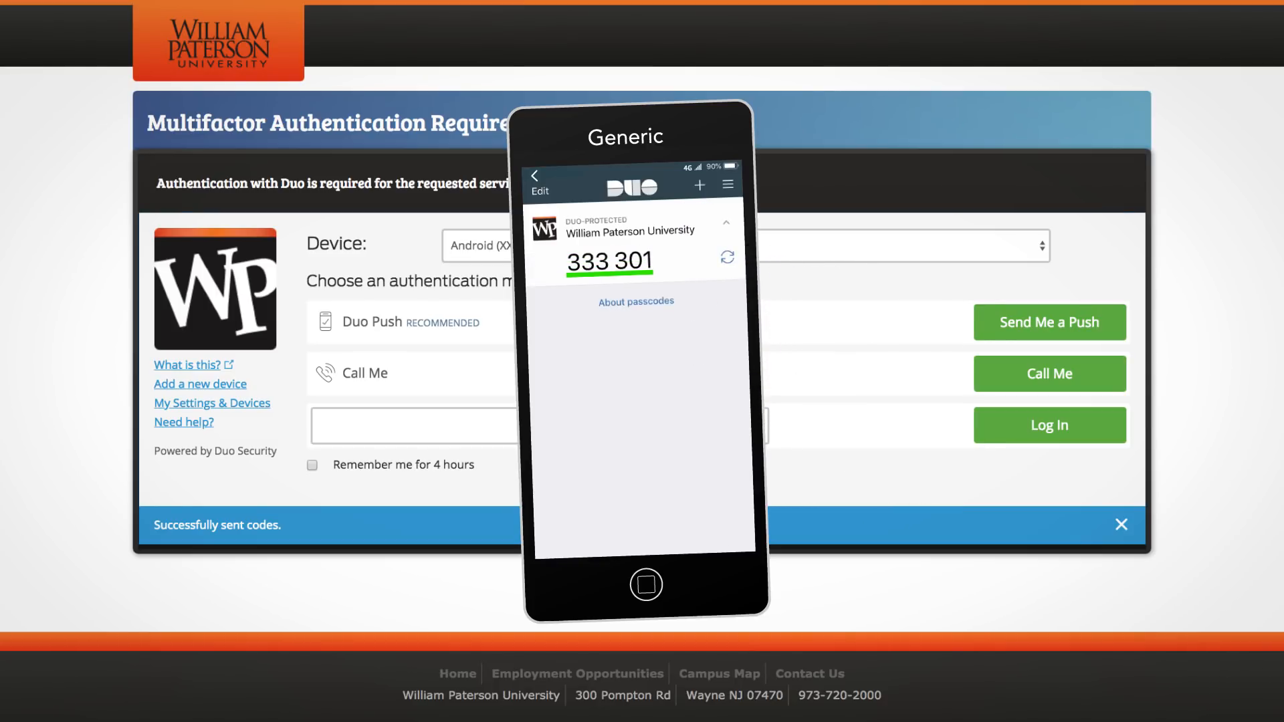
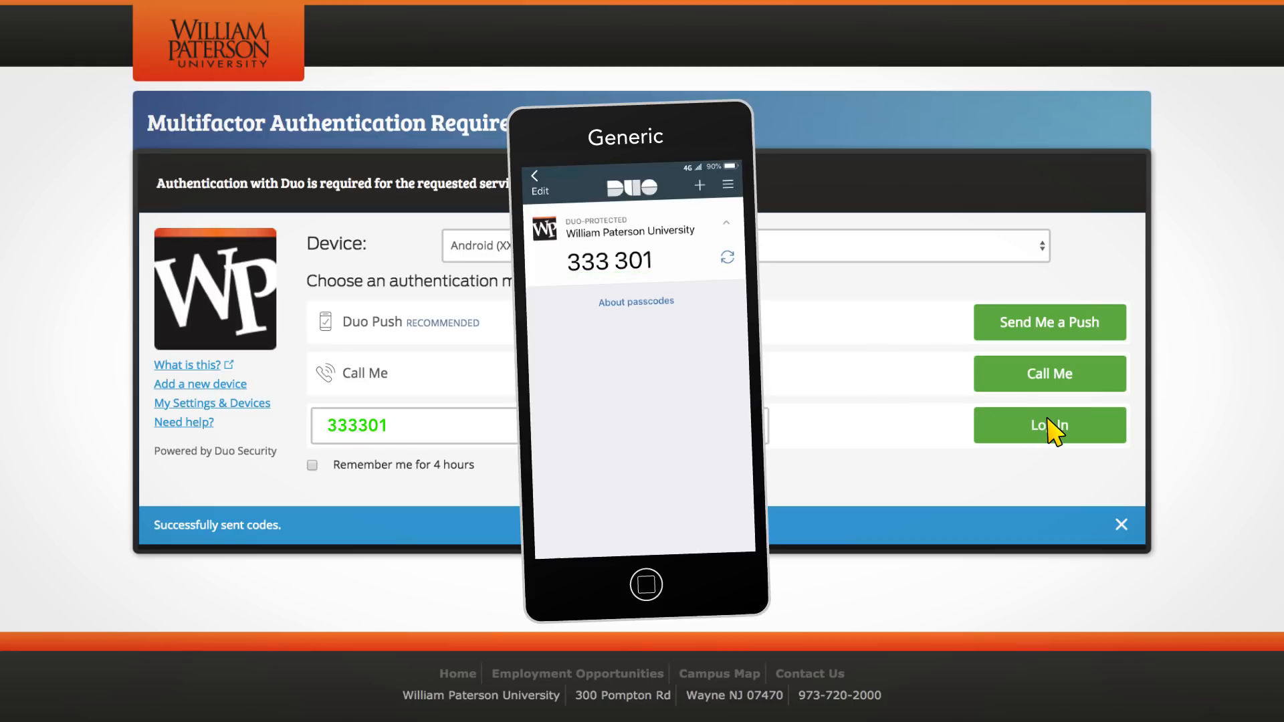
click(1049, 426)
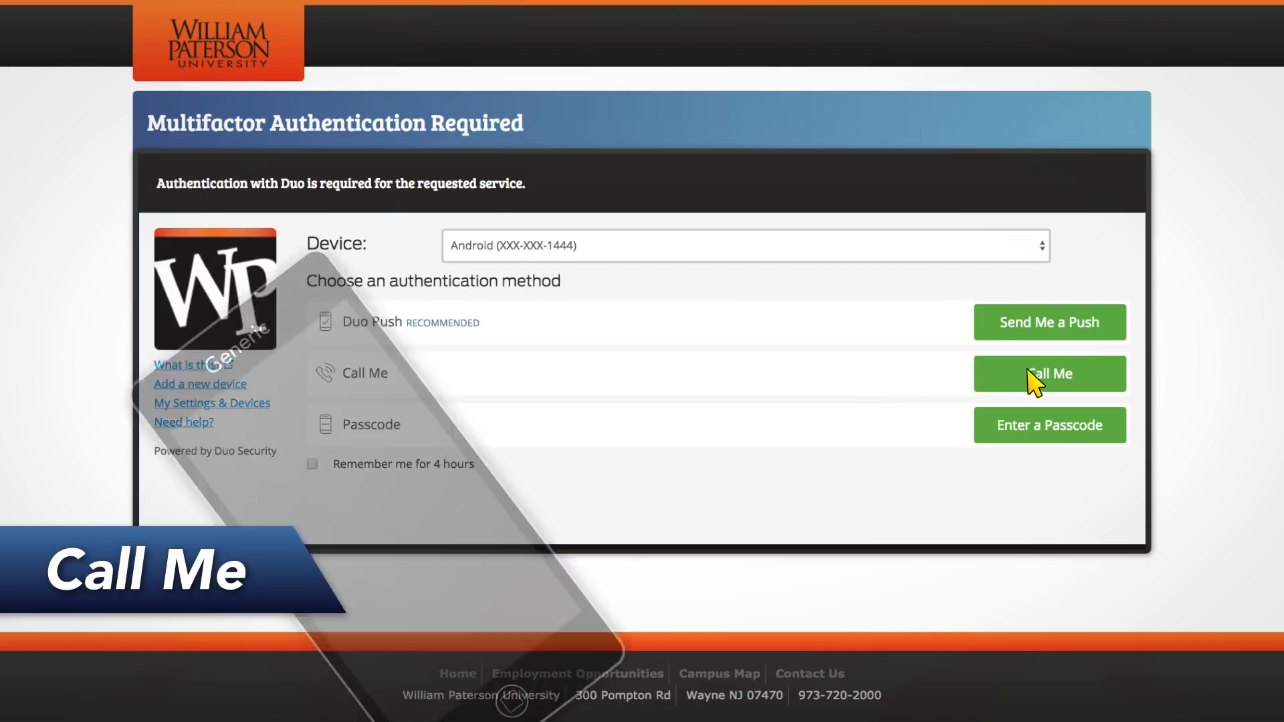
- Have Duo call the Android phone and answer the call to approve the login
click(1049, 373)
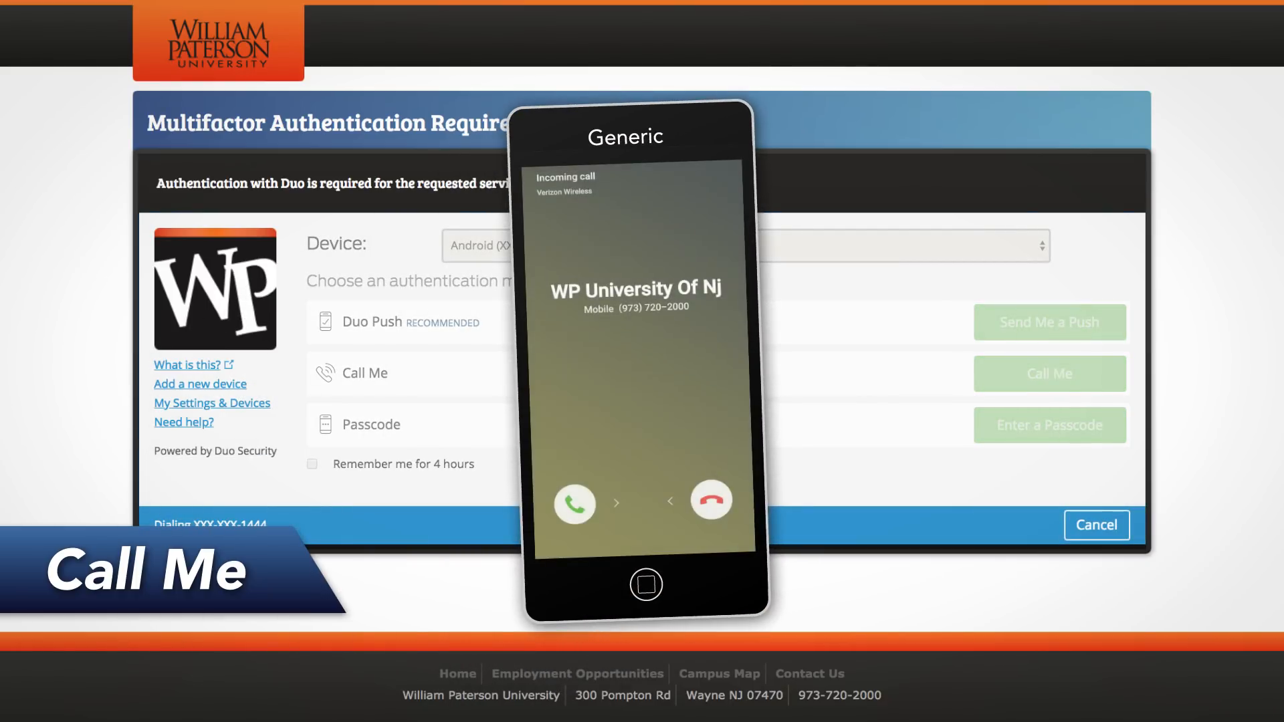
click(573, 503)
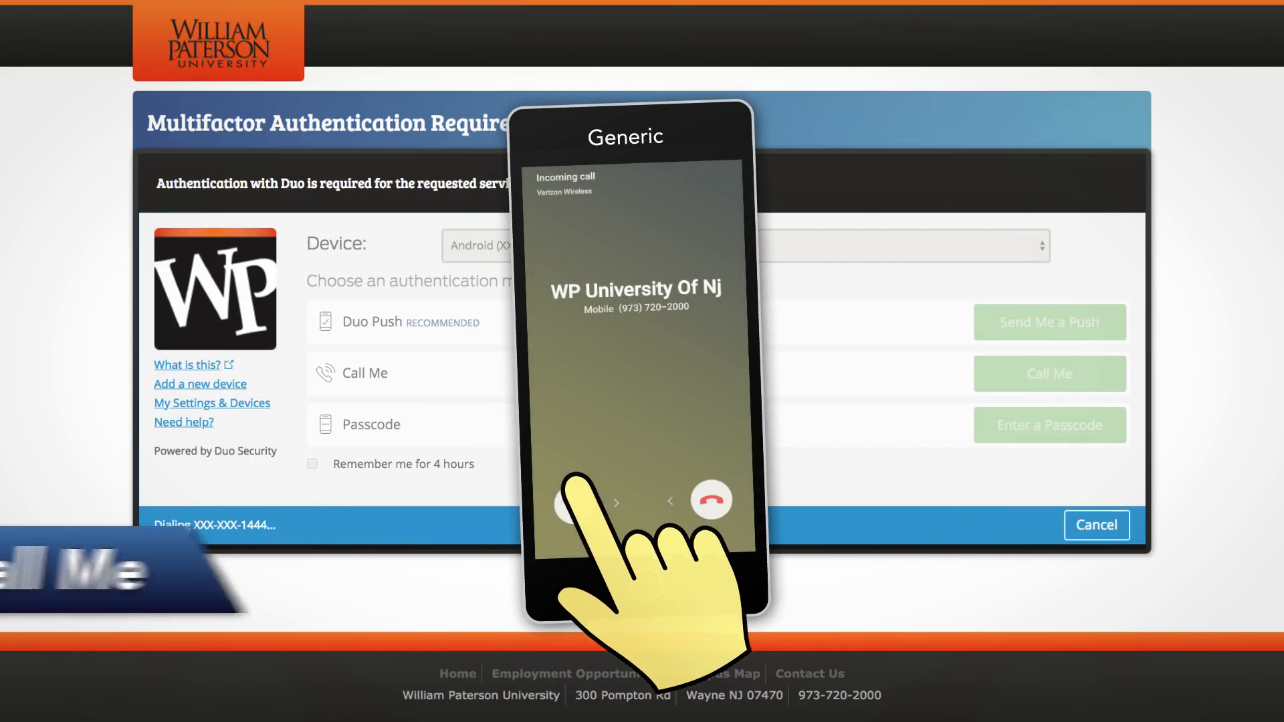
click(579, 503)
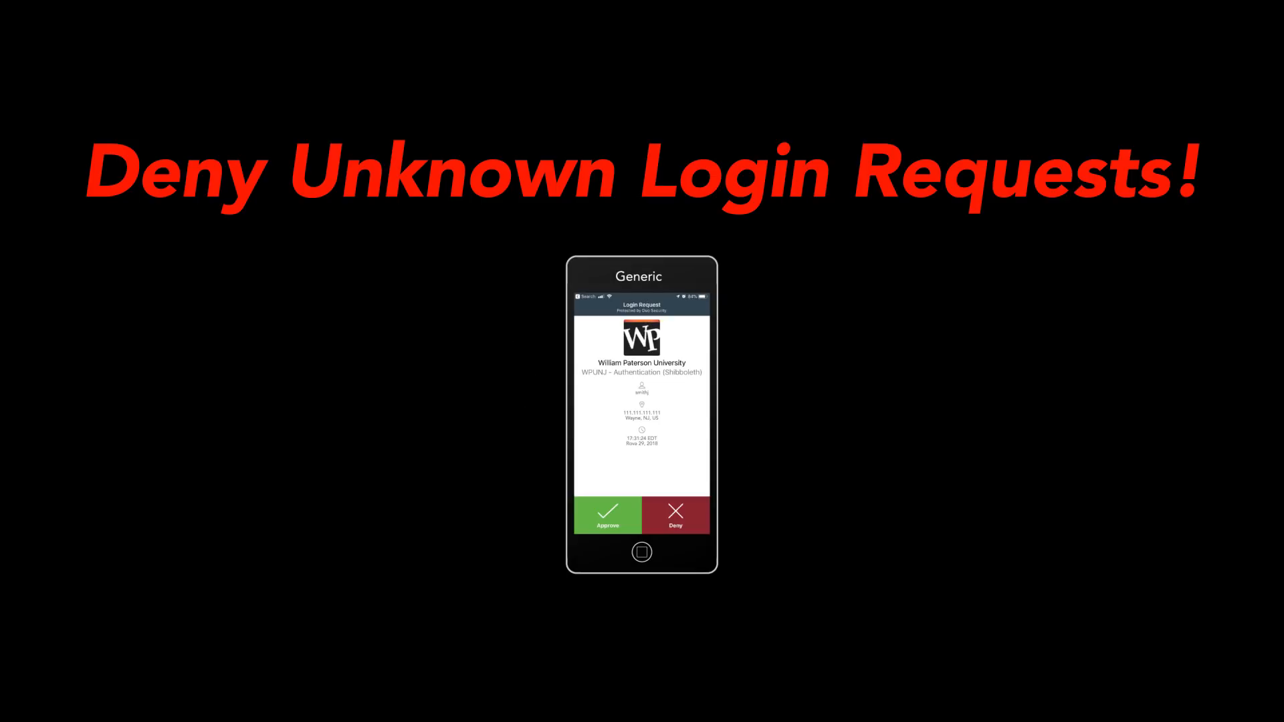
- Deny the unexpected Duo push login request that you did not start
click(674, 513)
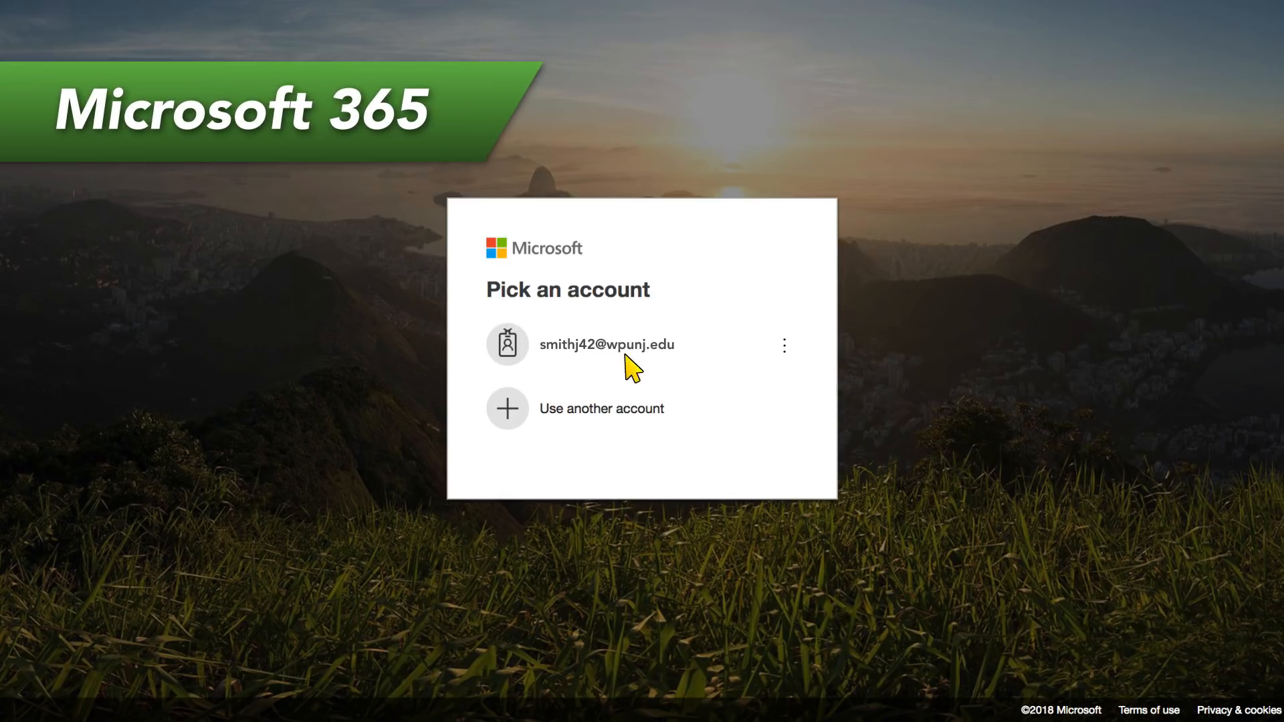
- Sign in to Microsoft 365 with the university account and start Duo verification remembered for 4 hours
click(606, 344)
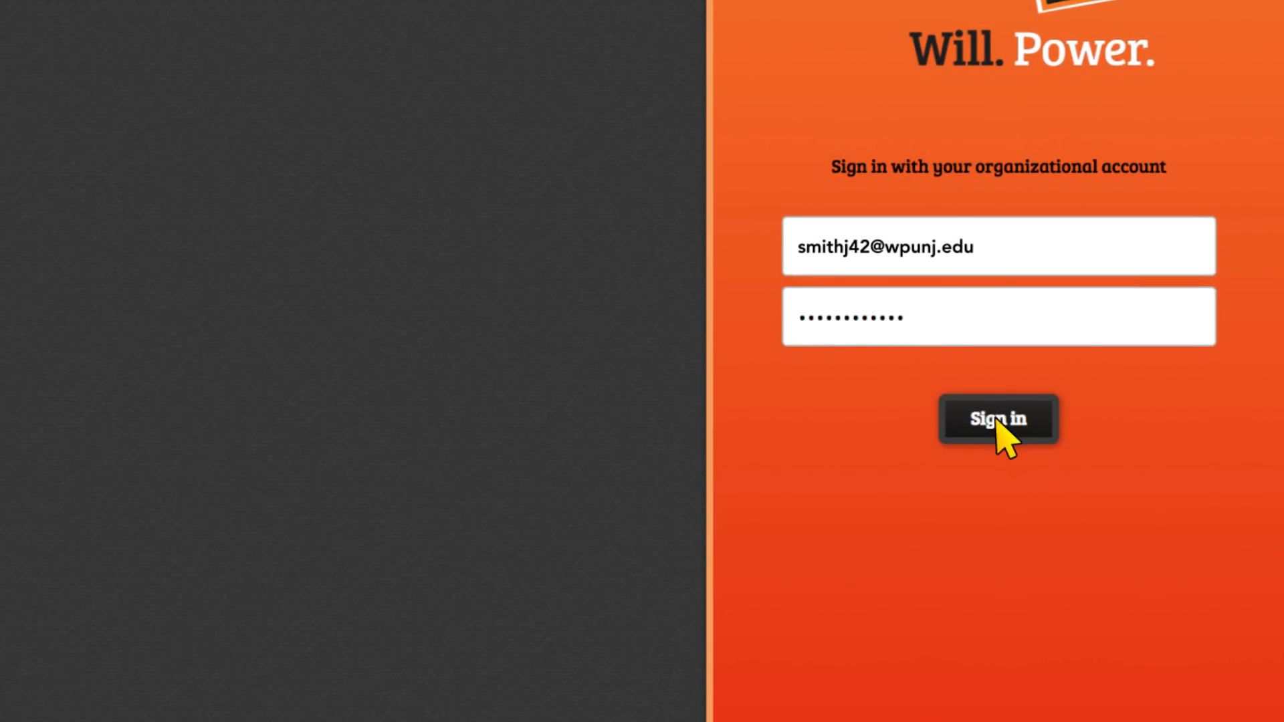
click(998, 419)
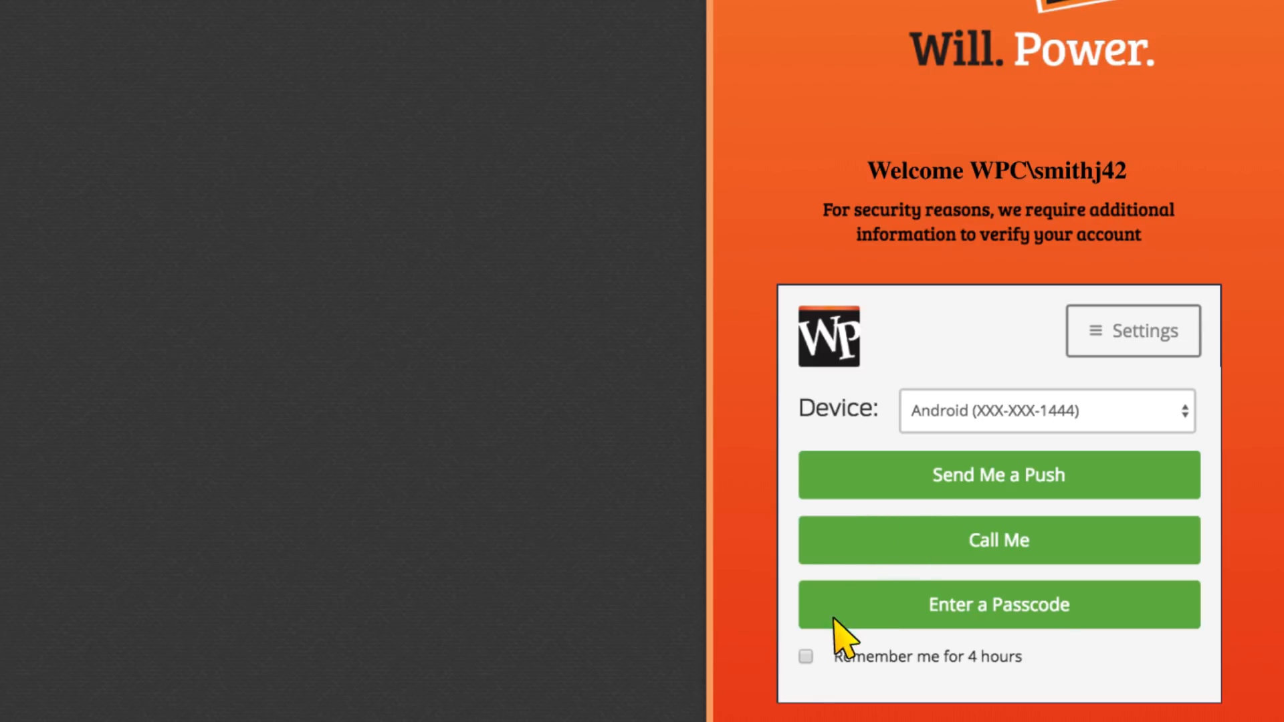
mouse_move(811, 672)
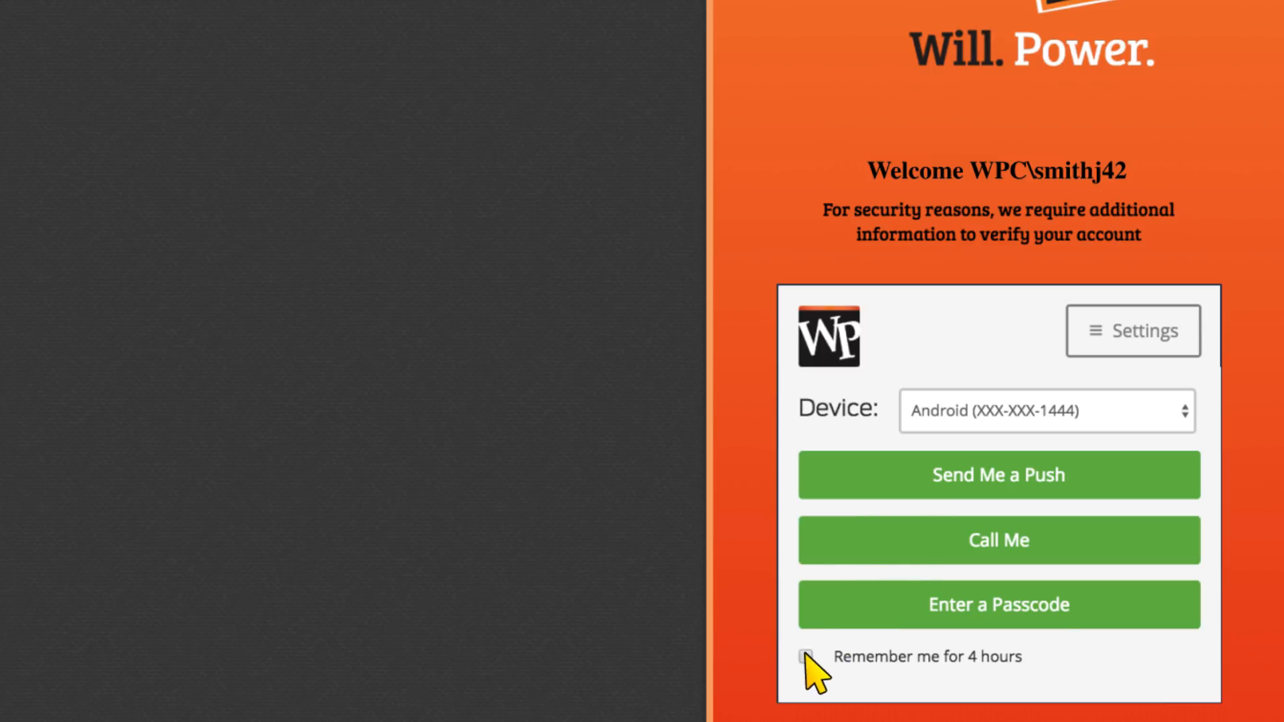
click(806, 657)
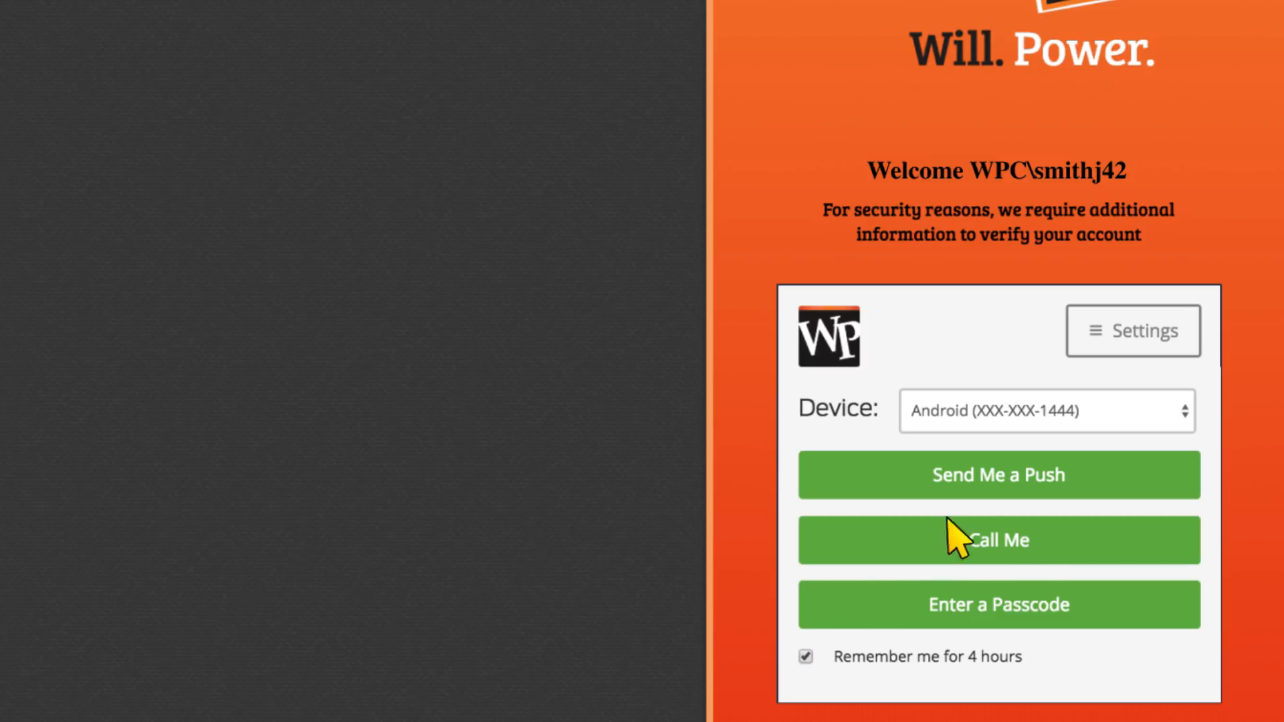
click(998, 475)
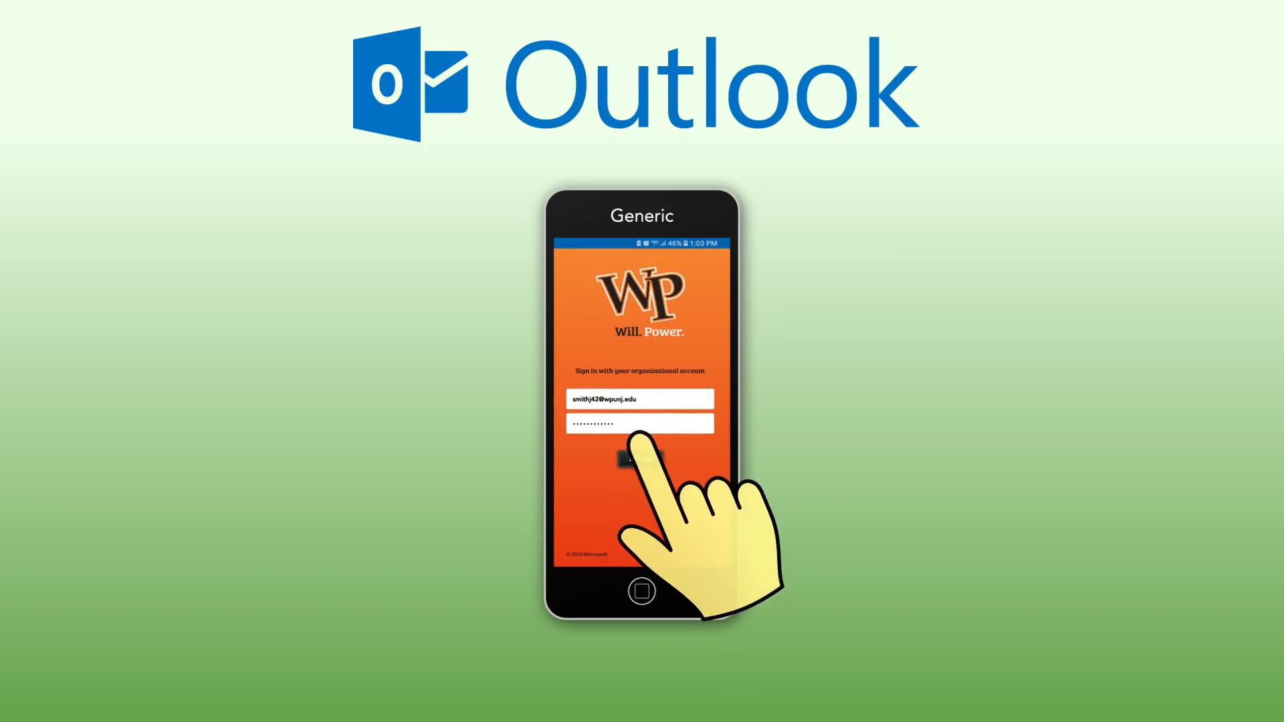
- Sign in to Outlook on the phone with the university account and send a Duo push for approval
click(640, 458)
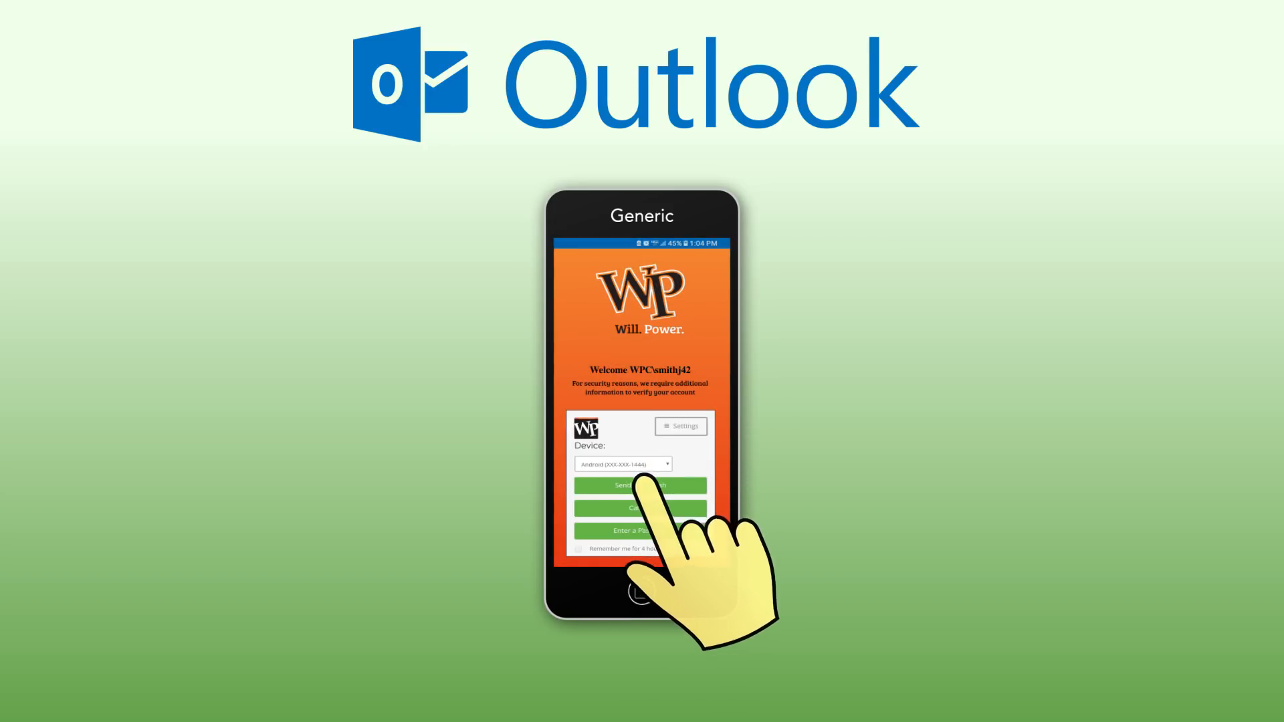
click(641, 486)
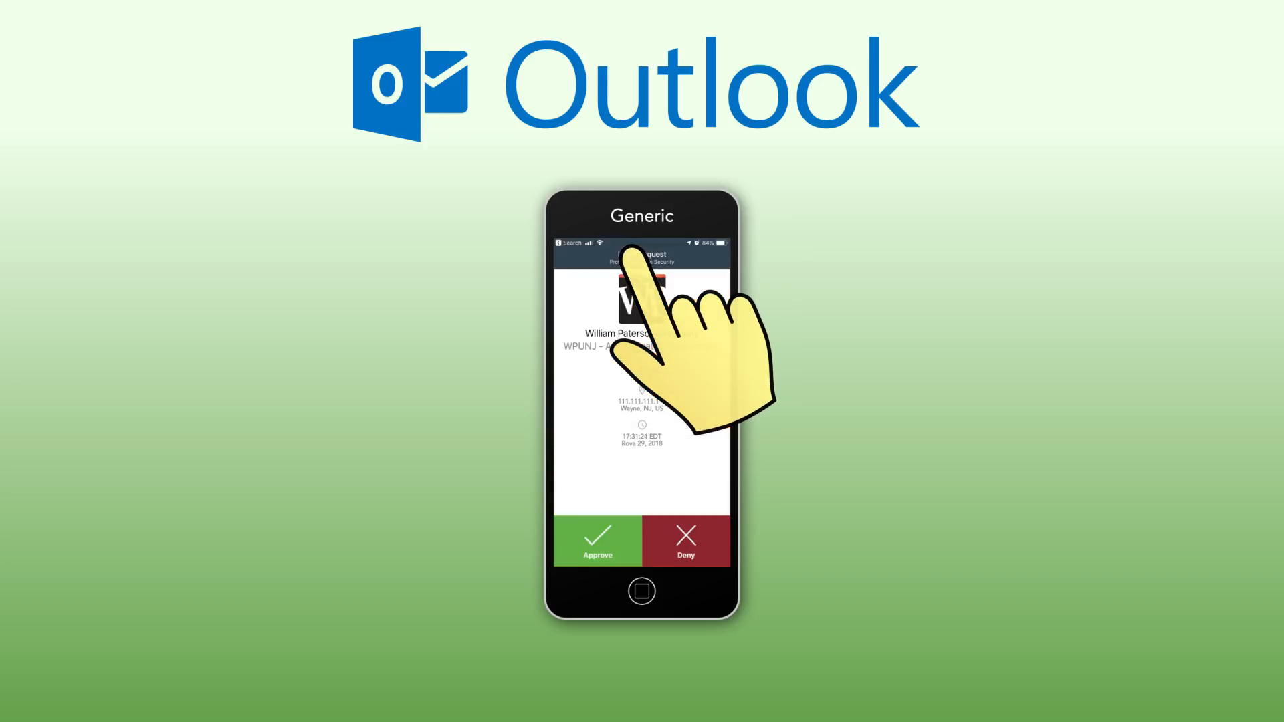